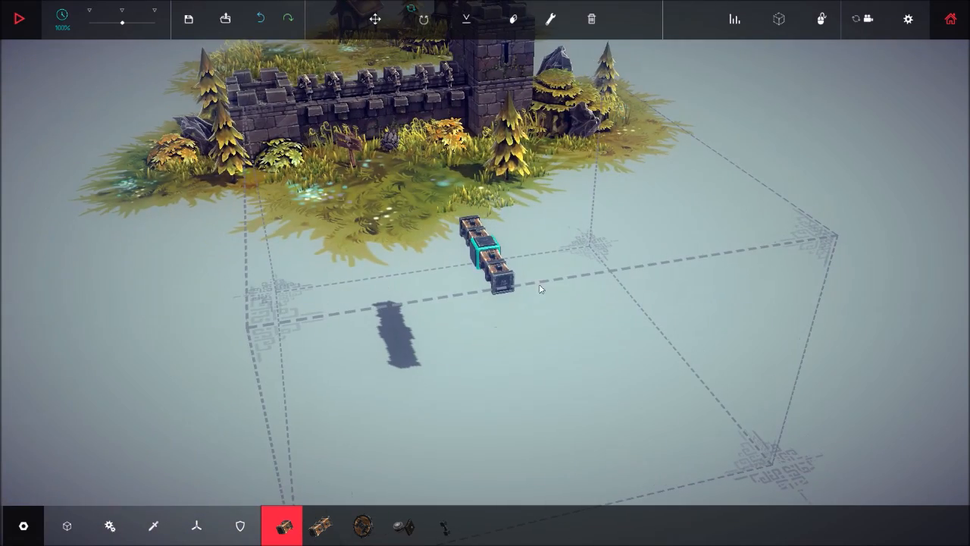
pyautogui.moveTo(377, 283)
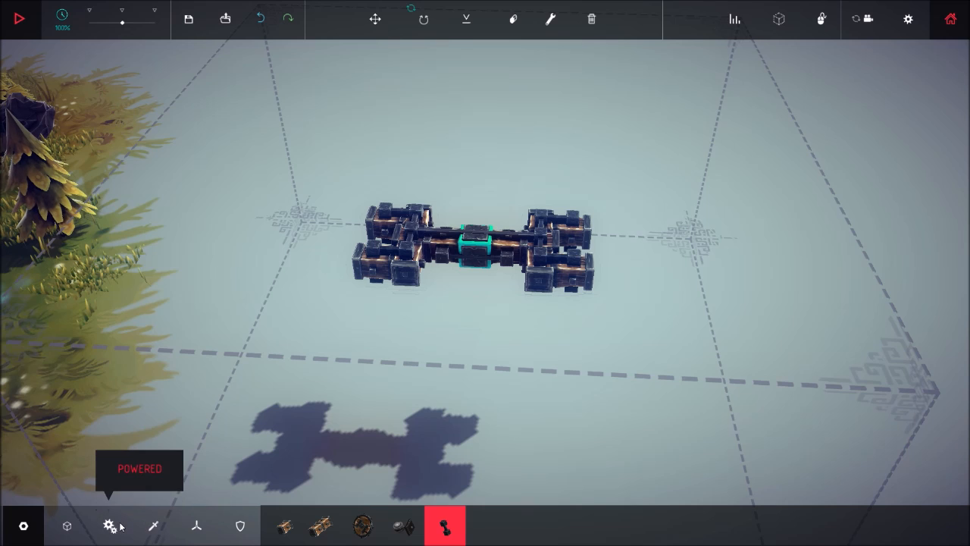
# - Select the Steering Hinge from the Powered category for mounting wheels on the crossbar ends
pyautogui.click(109, 525)
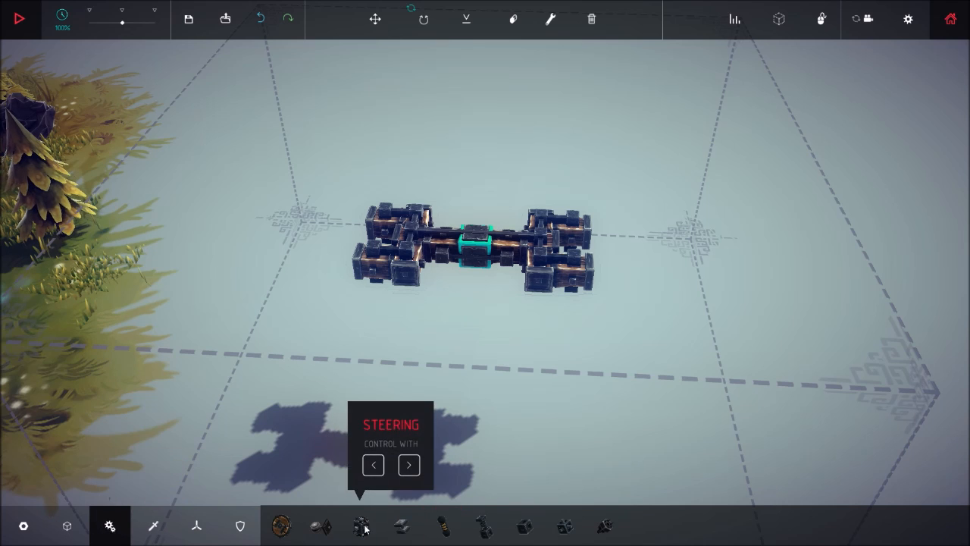
pyautogui.click(363, 526)
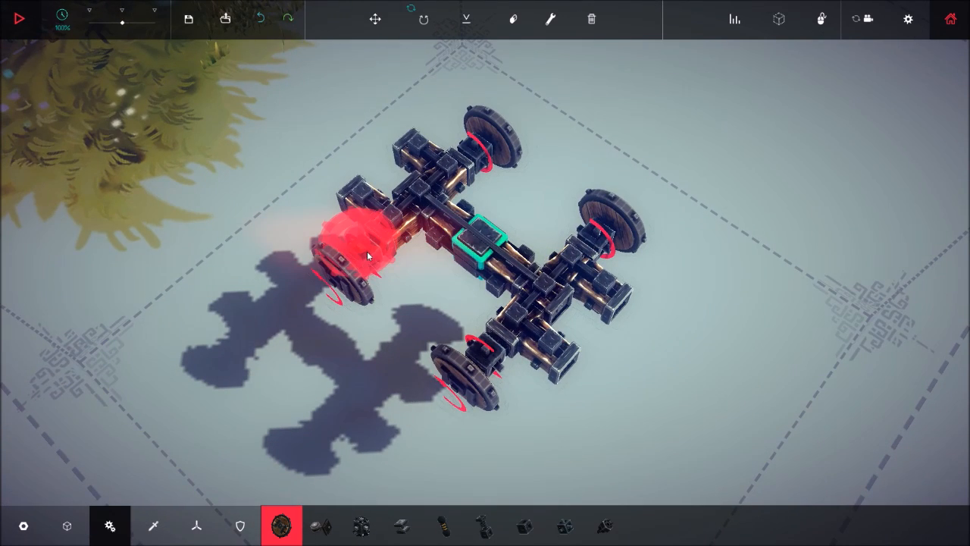
pyautogui.moveTo(355, 252)
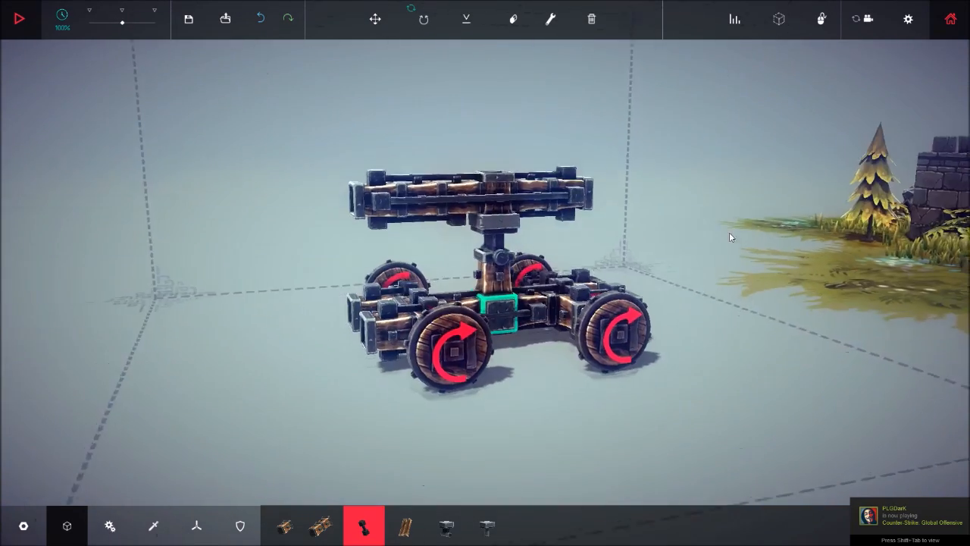
# - Orbit the view to face the front of the catapult
pyautogui.moveTo(731, 237); pyautogui.dragTo(379, 453)
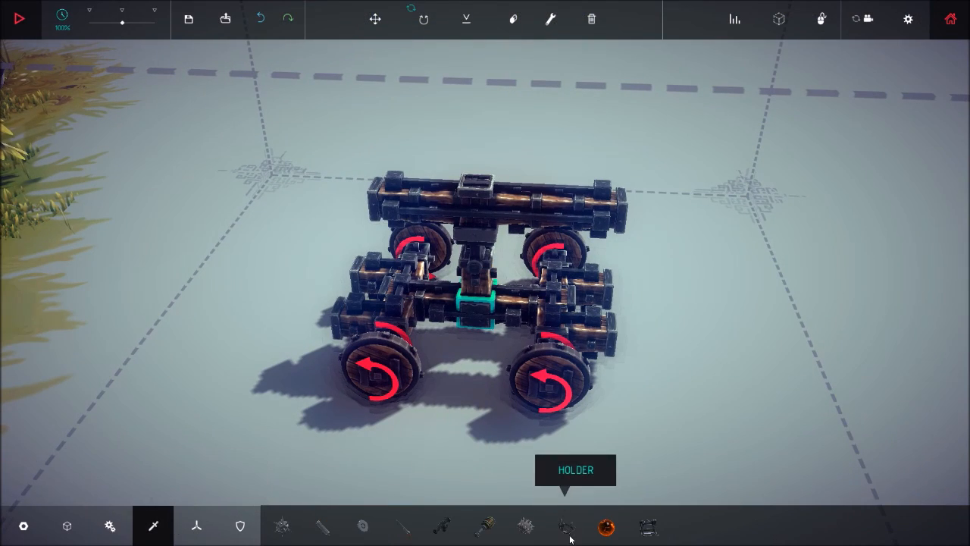
# - Select the Holder bucket part from Weaponry
pyautogui.click(562, 527)
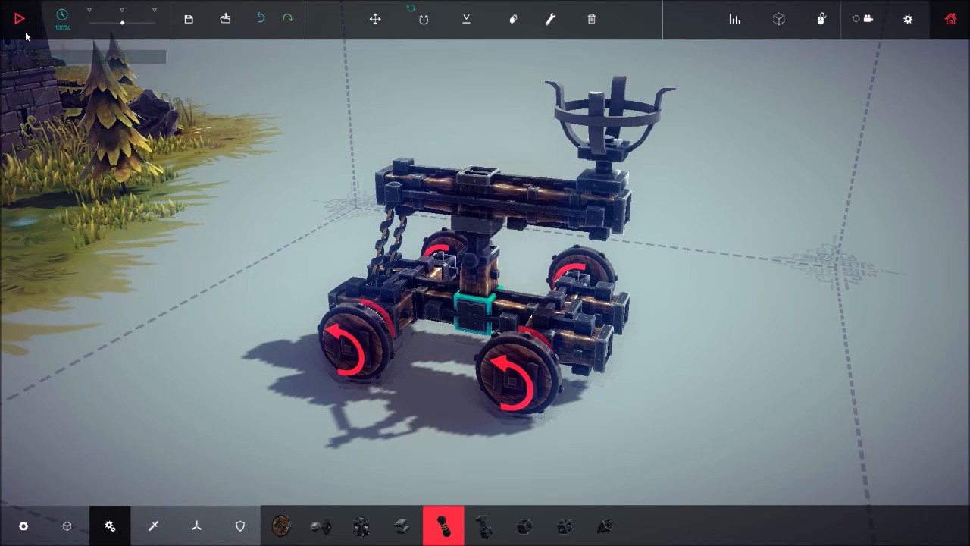
pyautogui.click(22, 18)
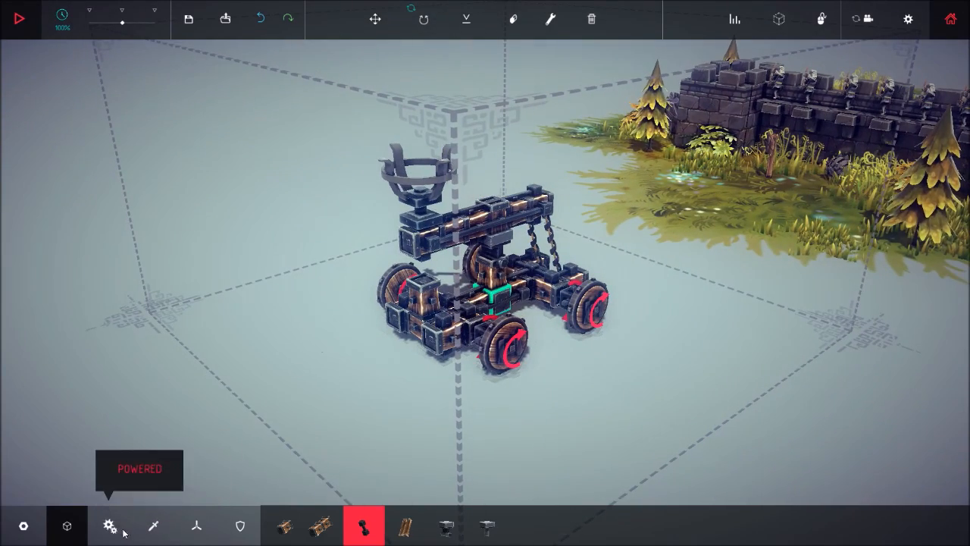
pyautogui.click(153, 523)
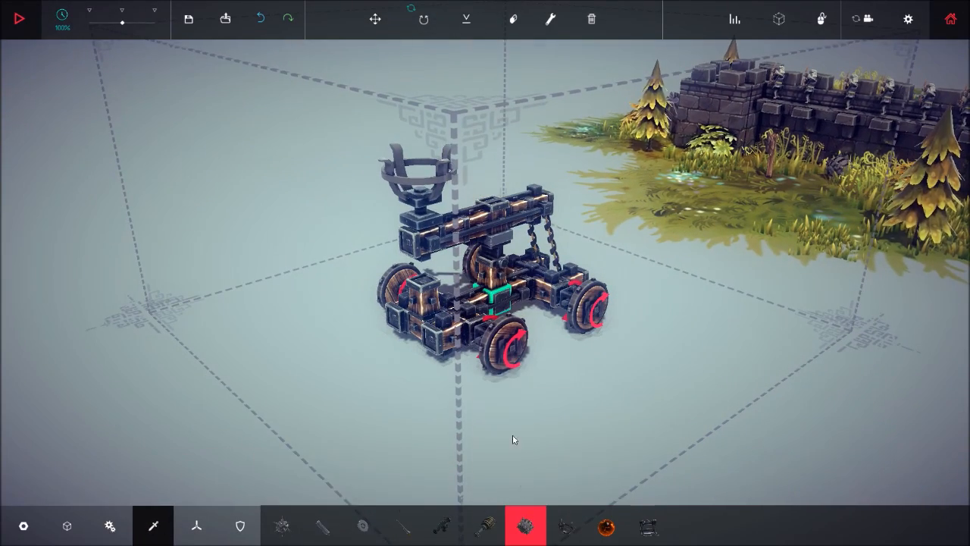